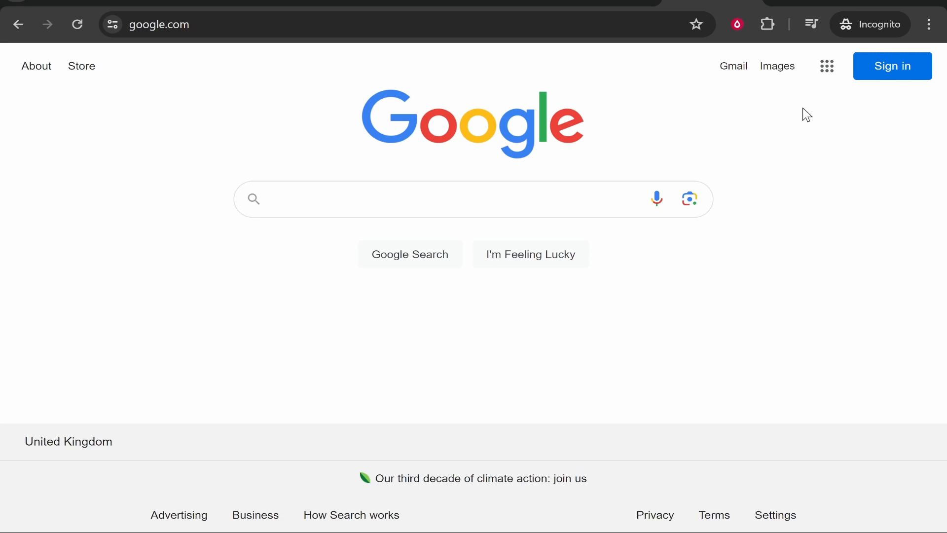
mouse_move(713, 176)
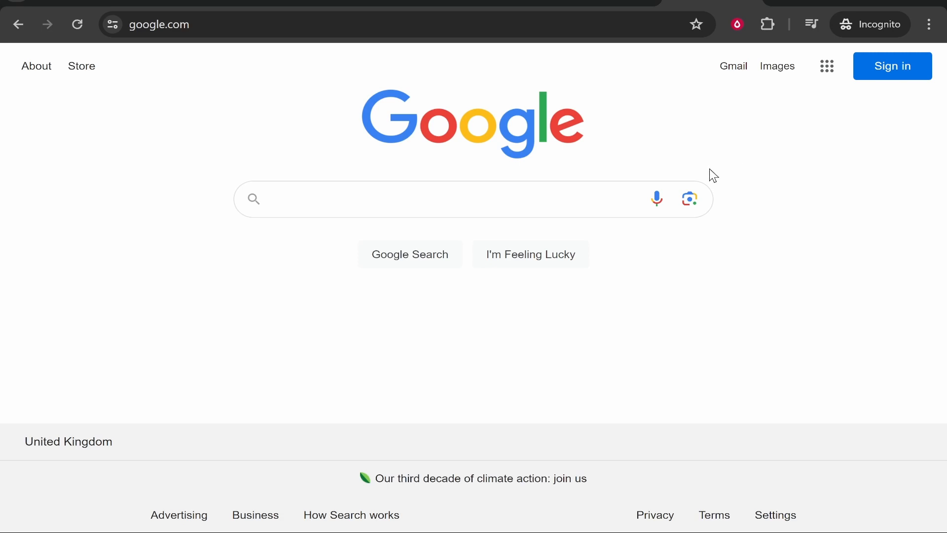
Search Google for 'create gmail account' and follow the help result to the Gmail sign-in page
click(472, 198)
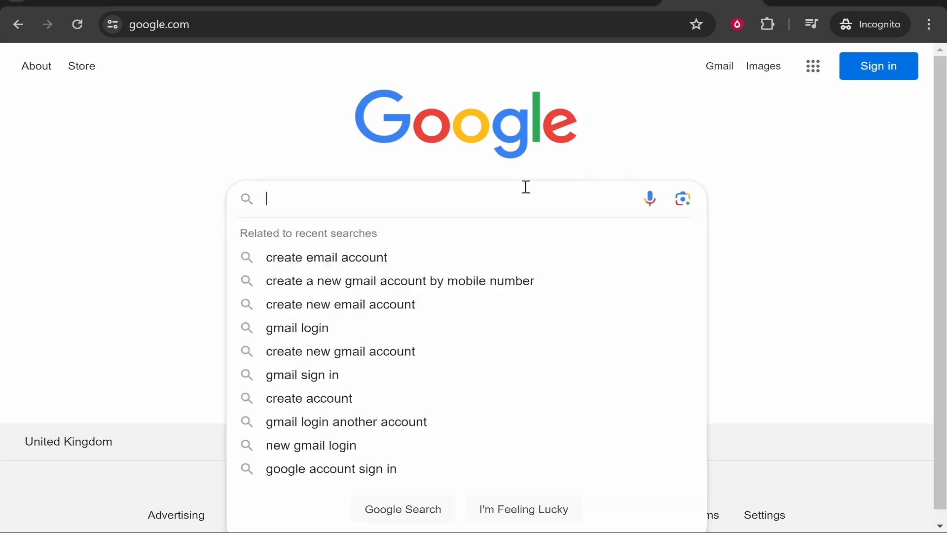
text(create gmail account)
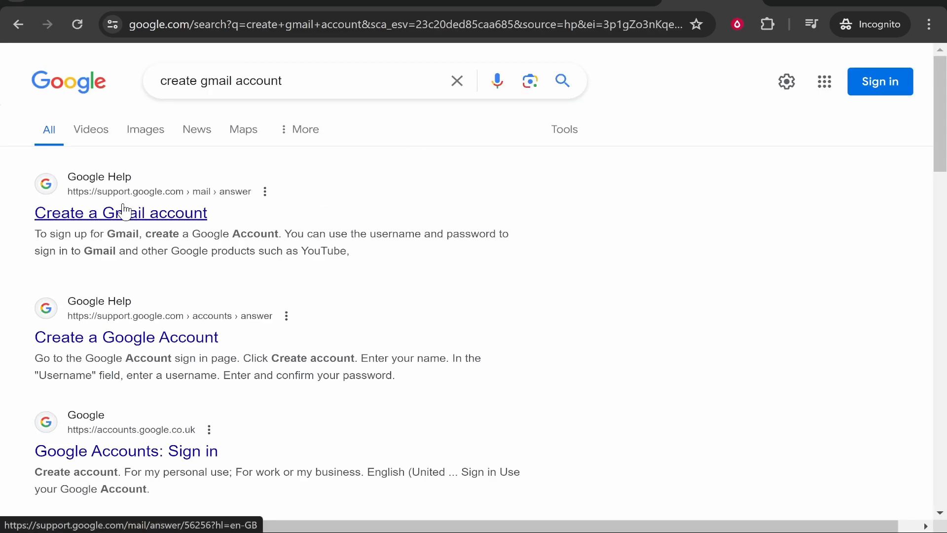
click(120, 213)
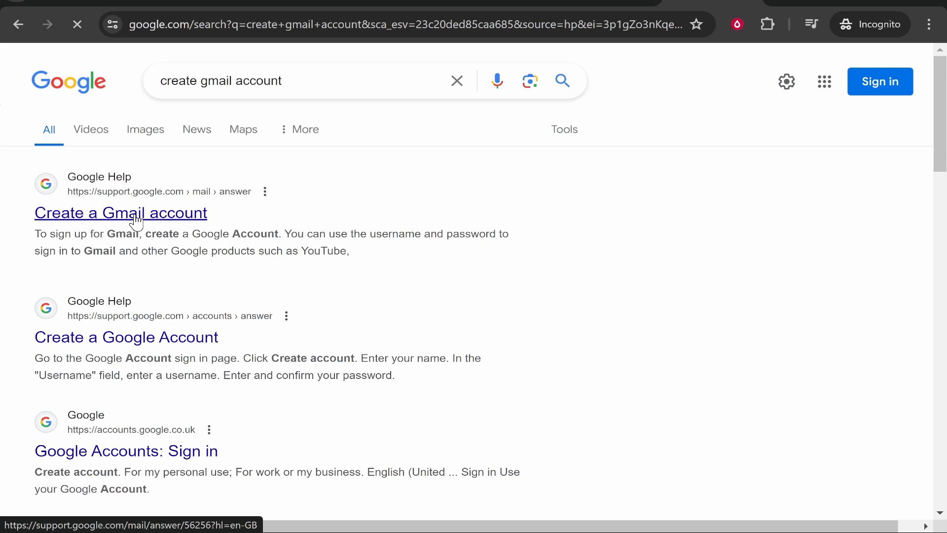
click(121, 213)
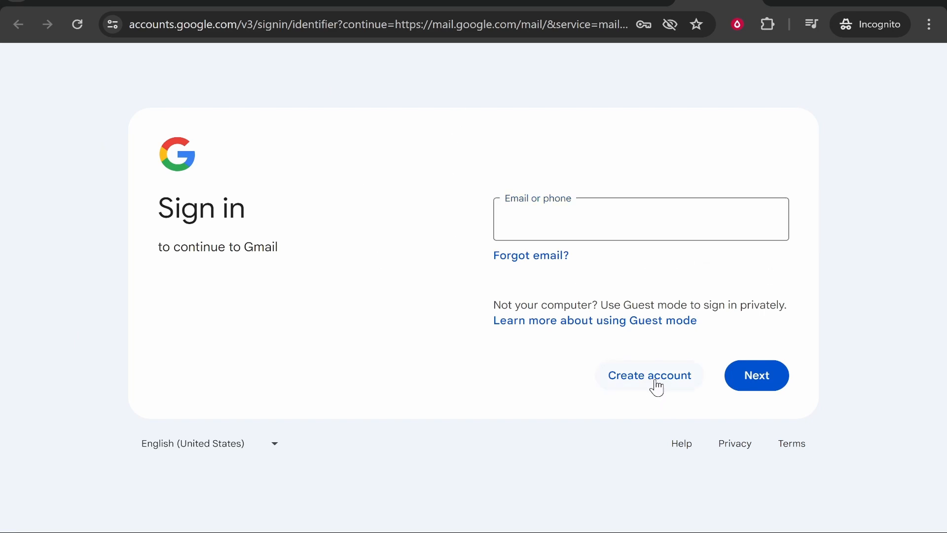
Start creating a new Google Account 'For my child' to reach the supervised child account introduction
click(649, 375)
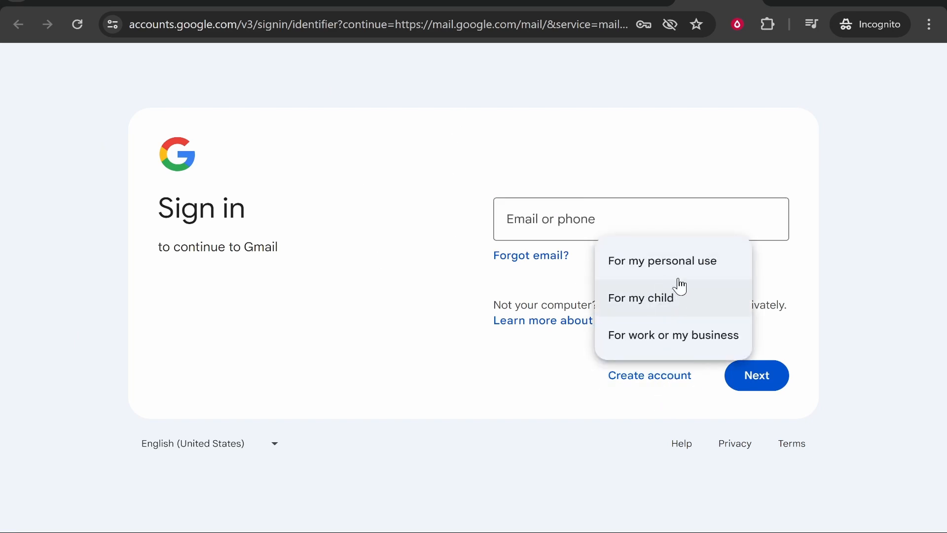
mouse_move(629, 313)
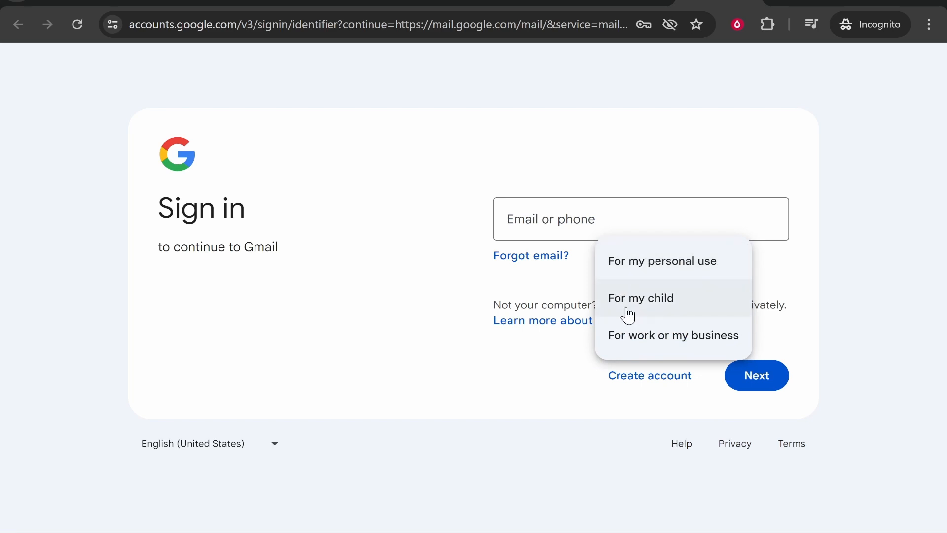
mouse_move(688, 332)
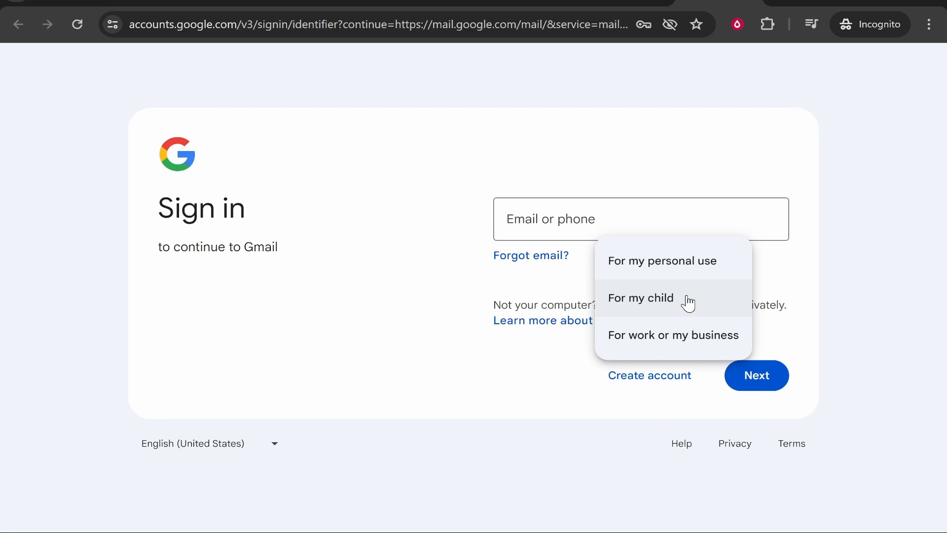
click(640, 297)
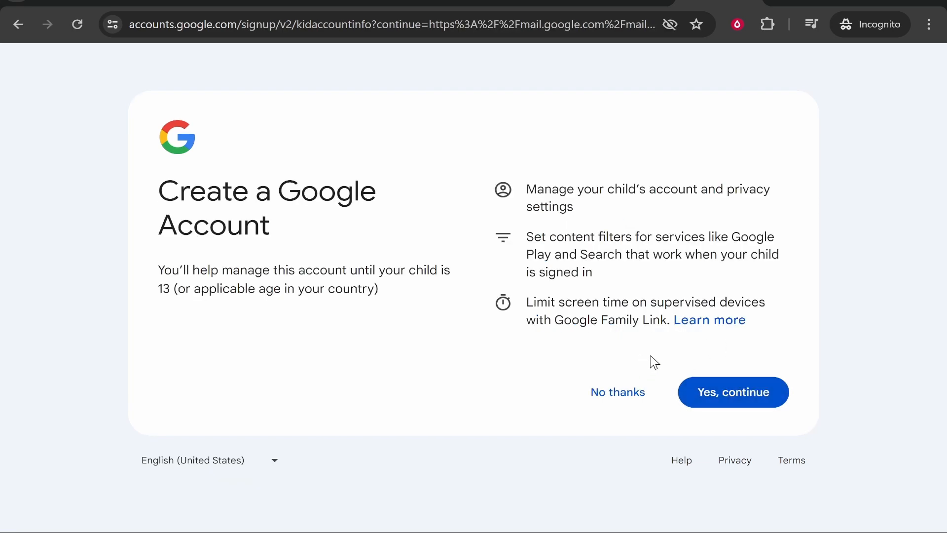
mouse_move(556, 185)
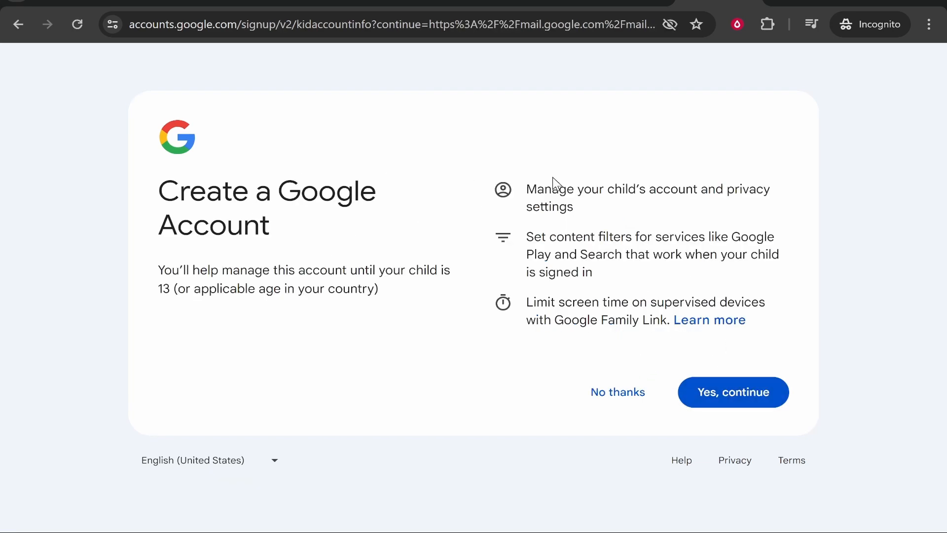
drag(527, 189, 574, 206)
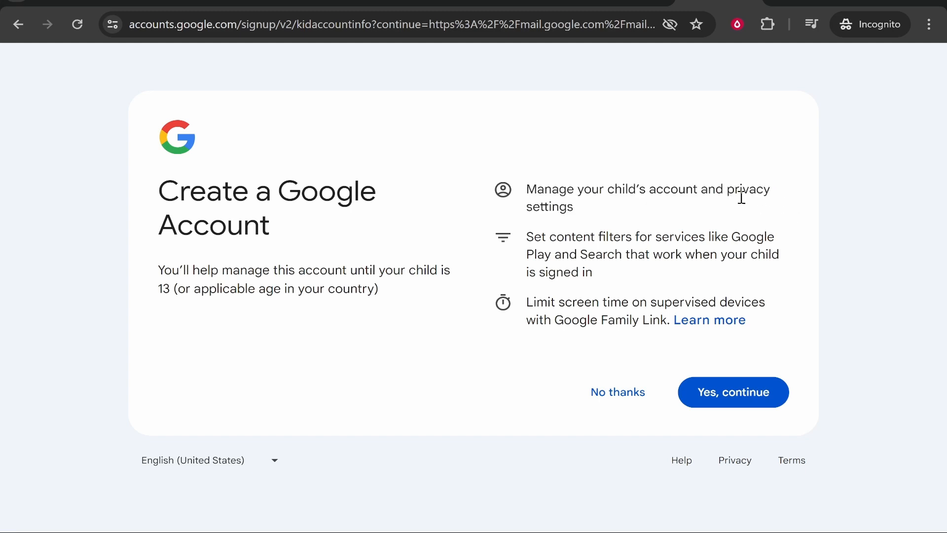
mouse_move(731, 244)
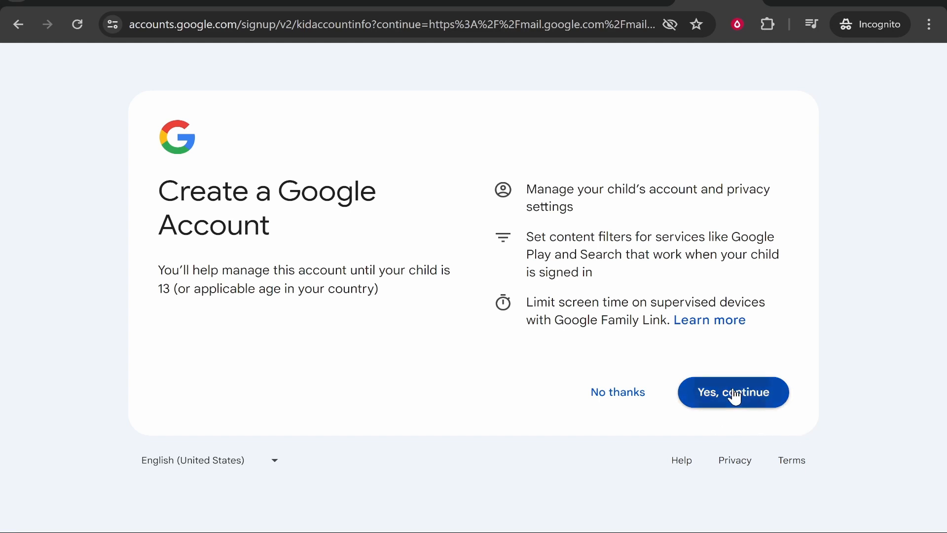
Agree to the child account setup, enter the name Smith, then submit his birthday and gender
click(733, 391)
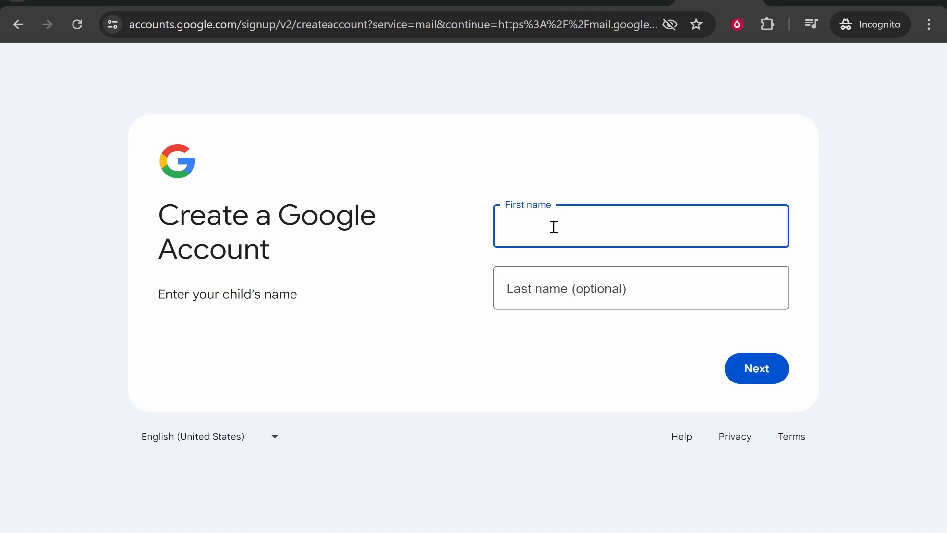
text(Smith)
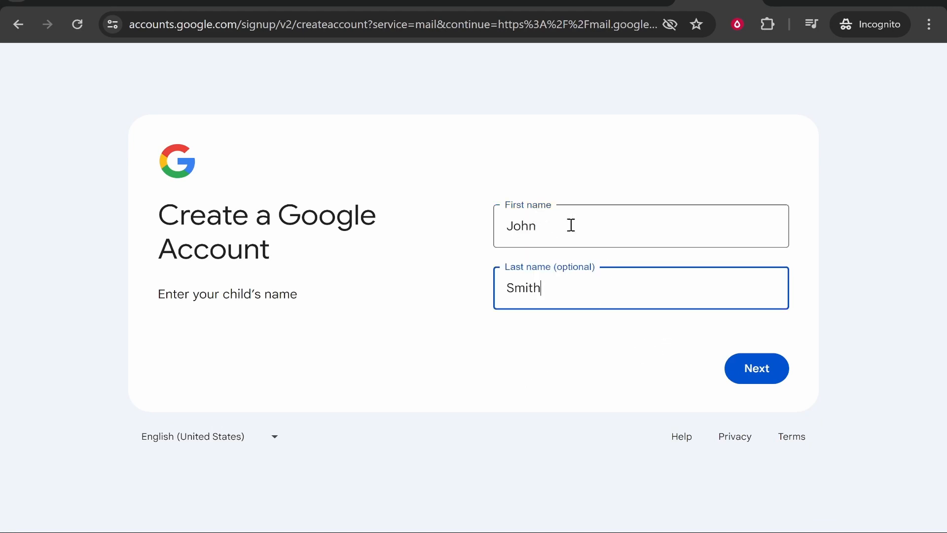
click(757, 368)
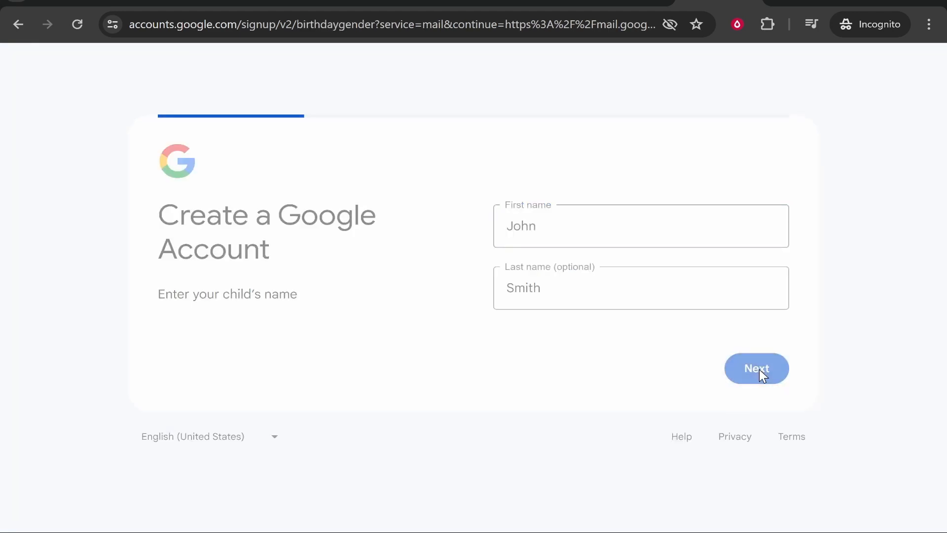
click(756, 368)
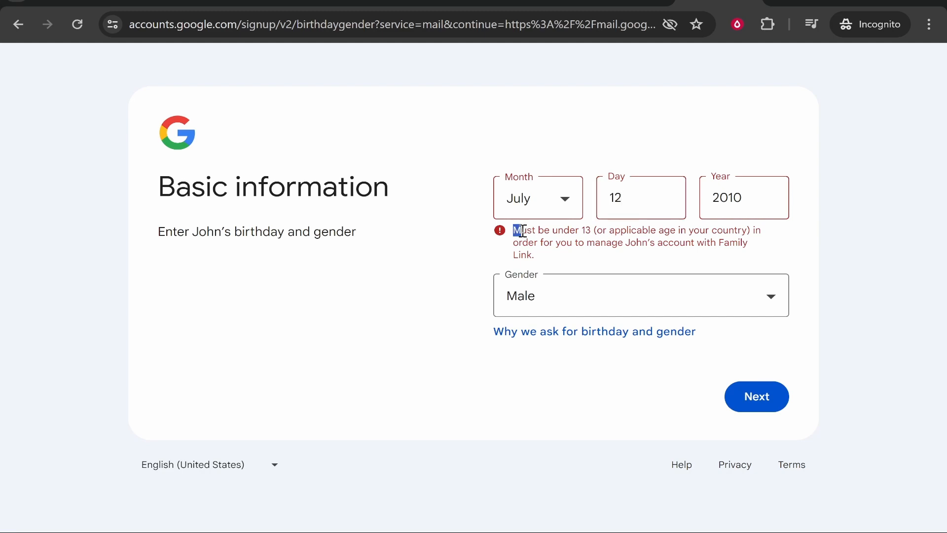
click(756, 396)
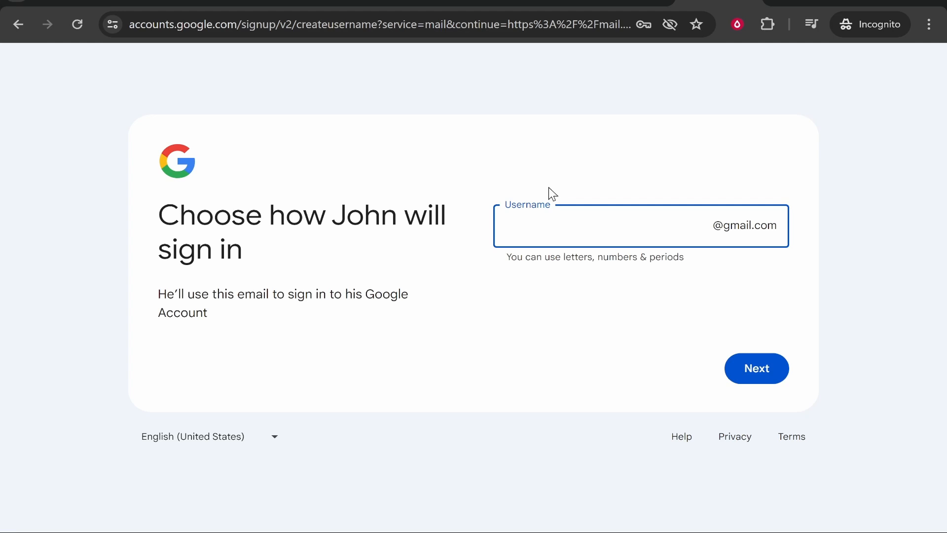
click(604, 226)
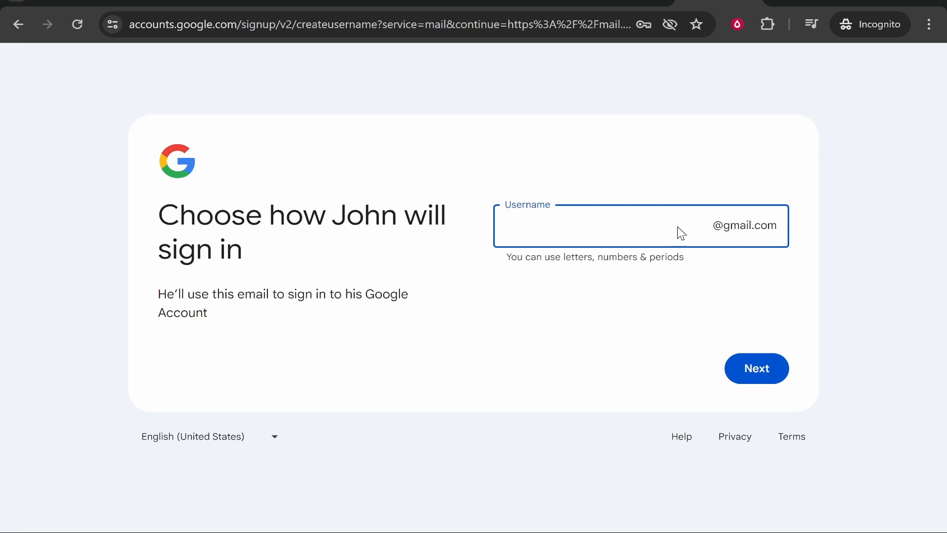
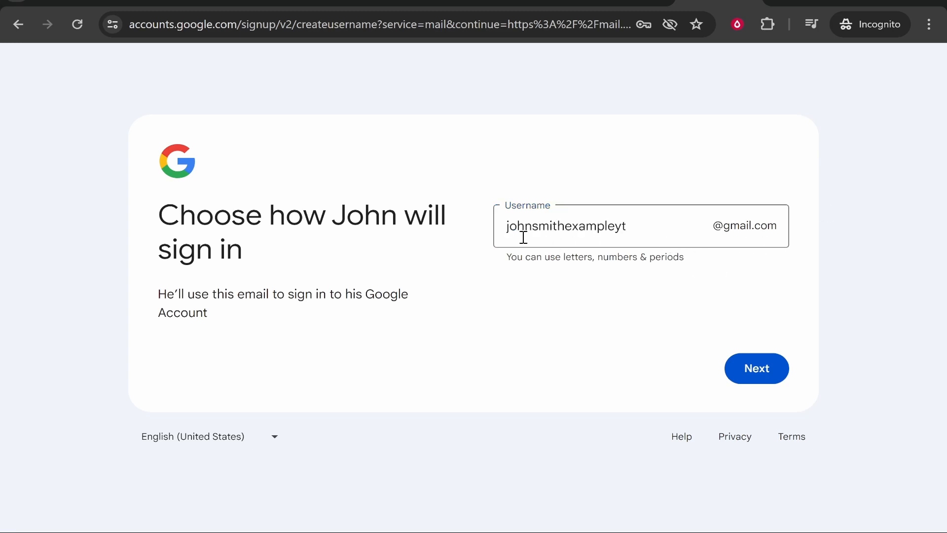
double_click(531, 226)
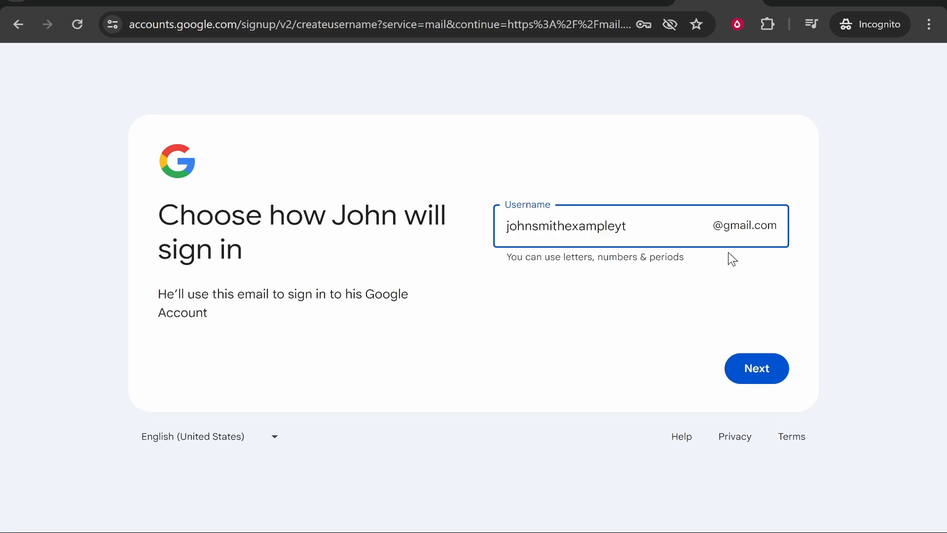
click(755, 368)
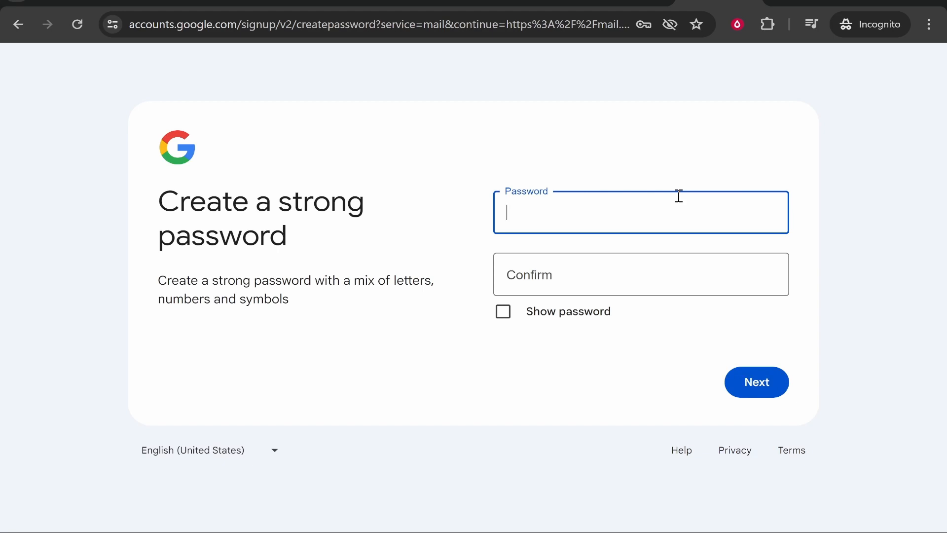
click(756, 382)
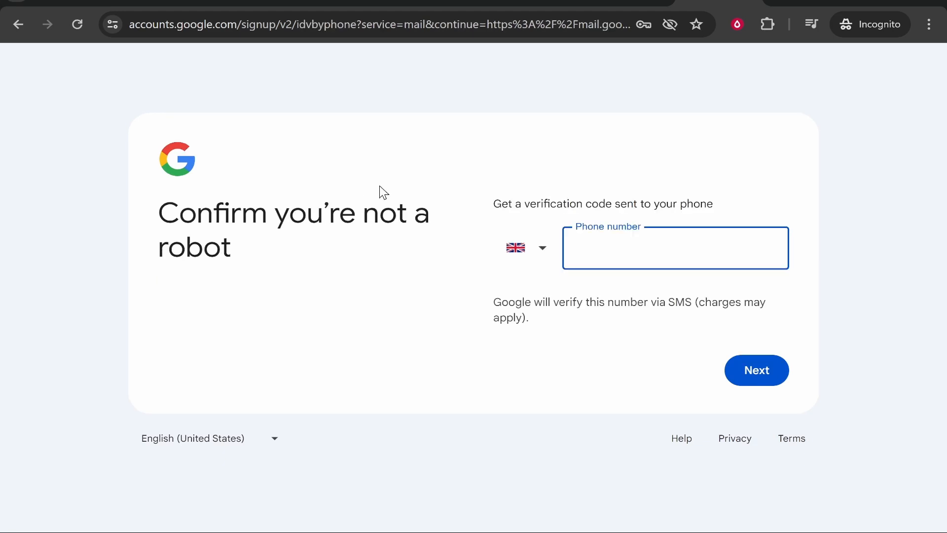
mouse_move(800, 322)
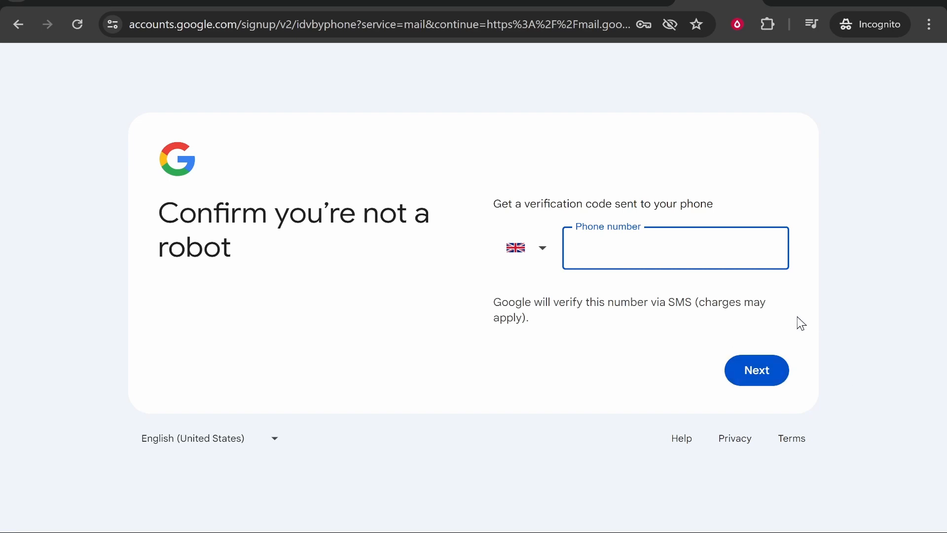
click(756, 370)
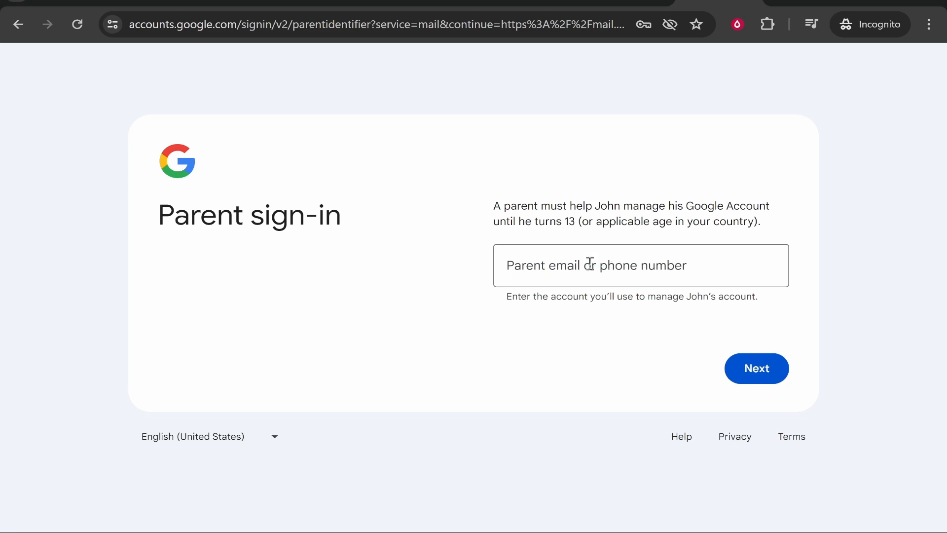
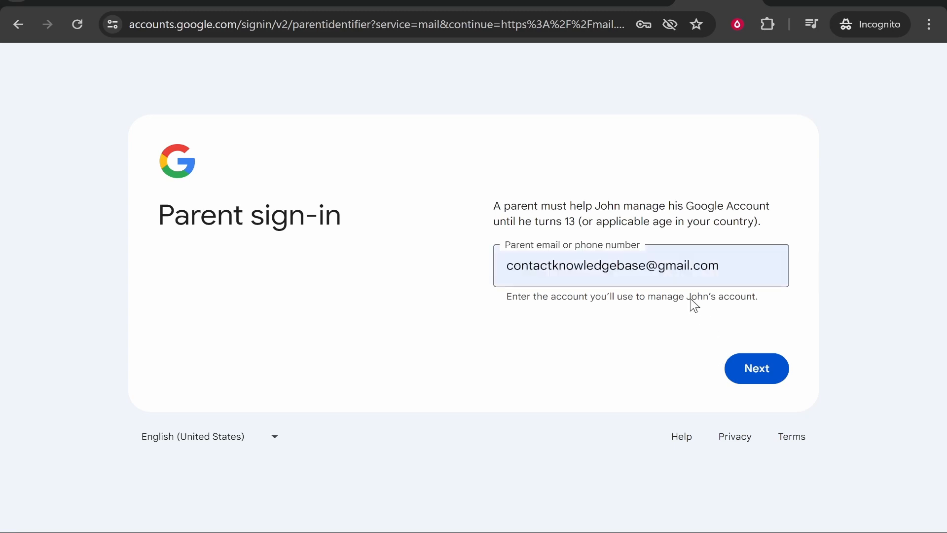
click(755, 368)
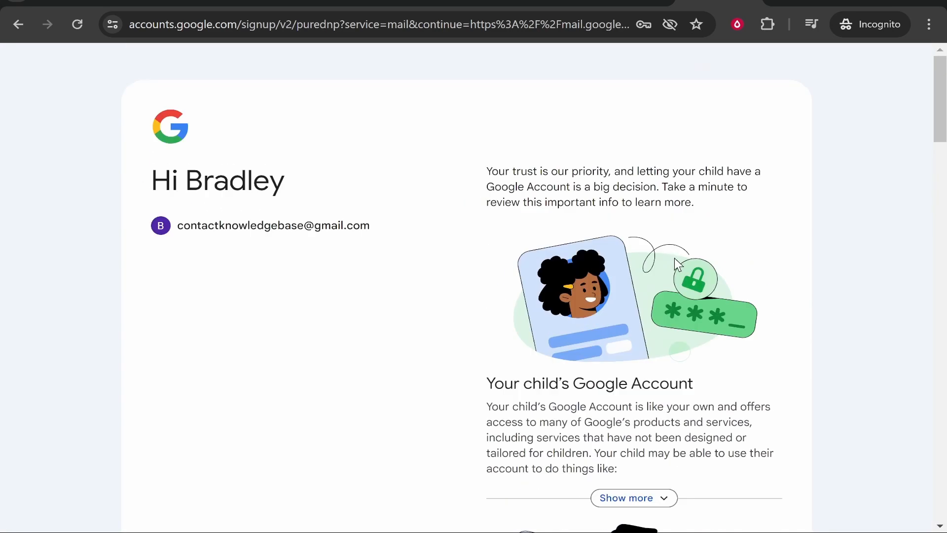
Review the child account details and tick the general audience services consent checkbox
scroll(down, 3)
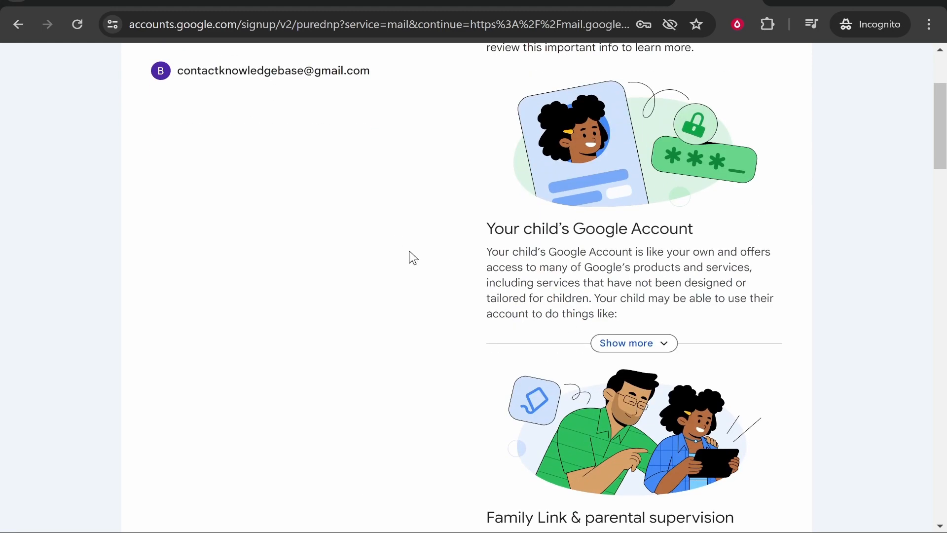
click(626, 342)
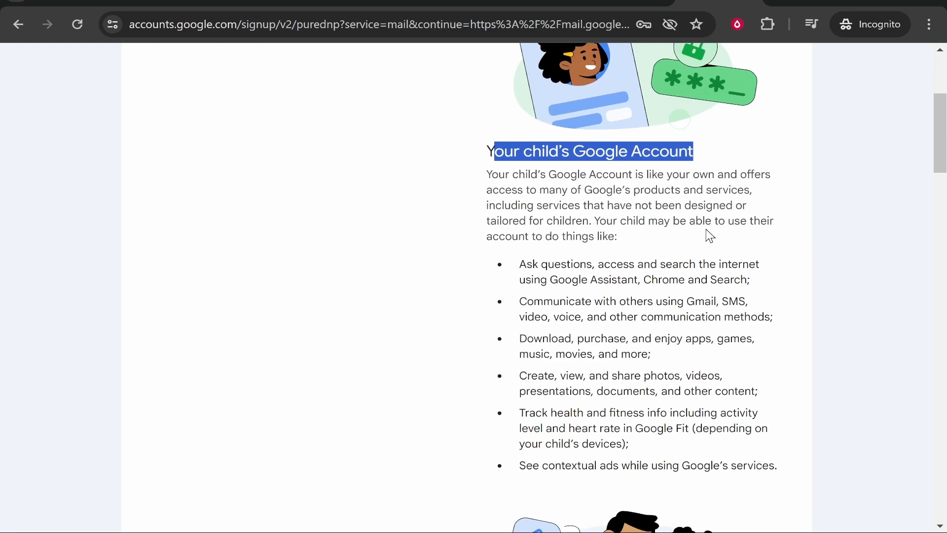
scroll(down, 3)
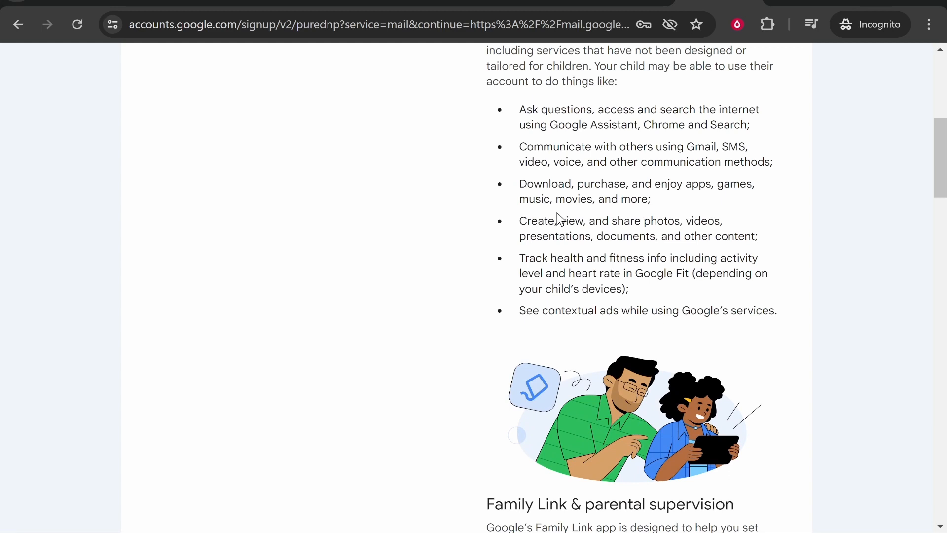
scroll(down, 3)
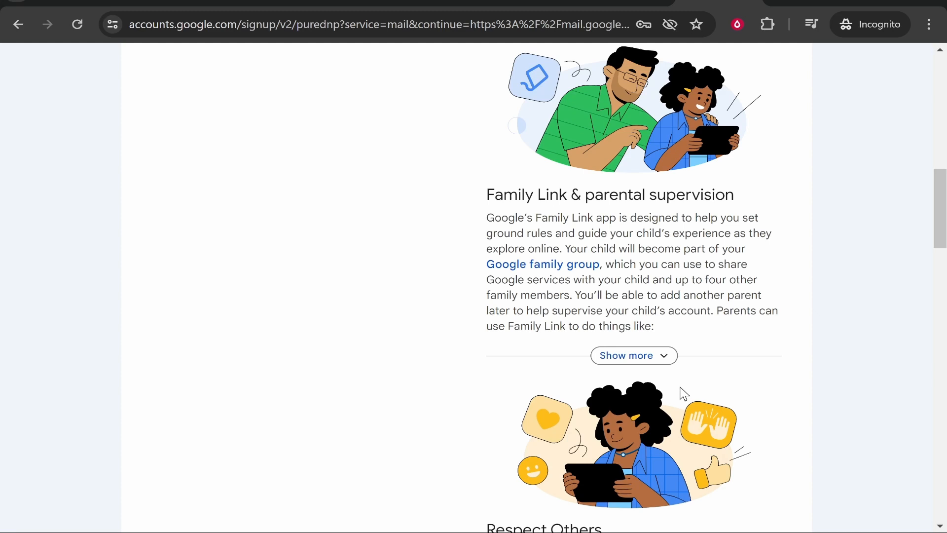
scroll(down, 3)
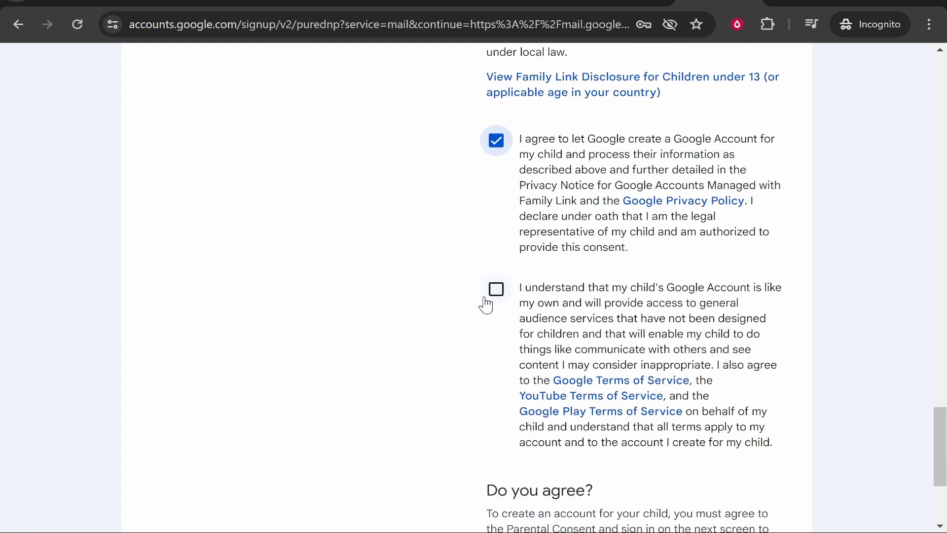
click(495, 289)
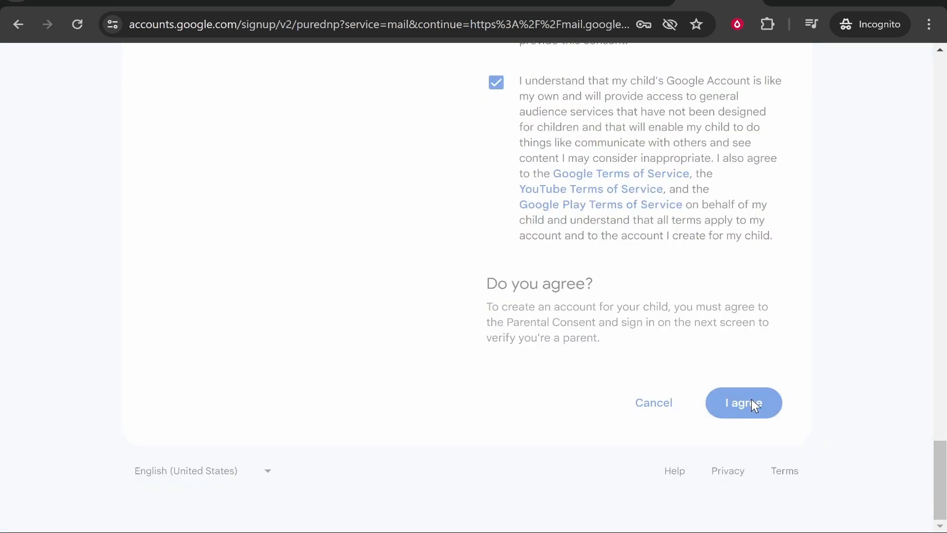
Accept the parental consent terms and verify with the parent's password
click(744, 402)
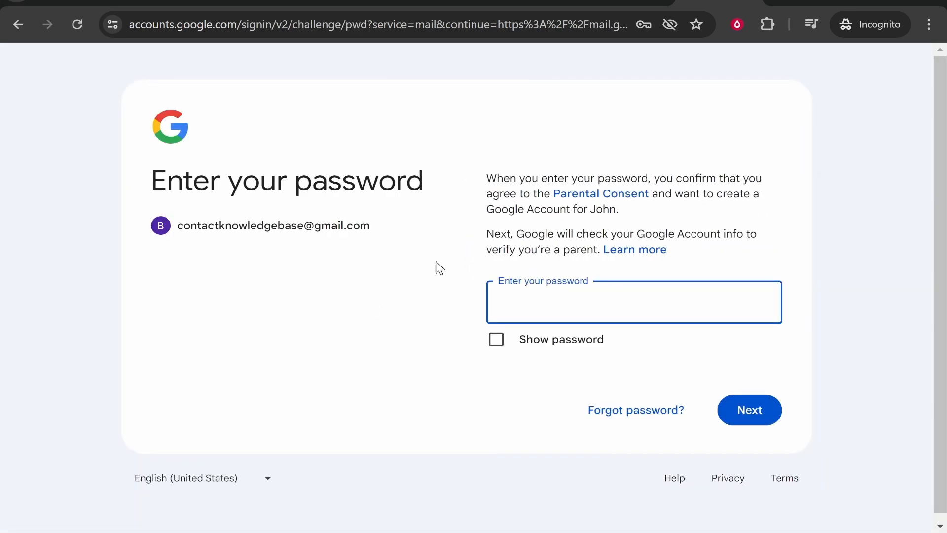
mouse_move(486, 303)
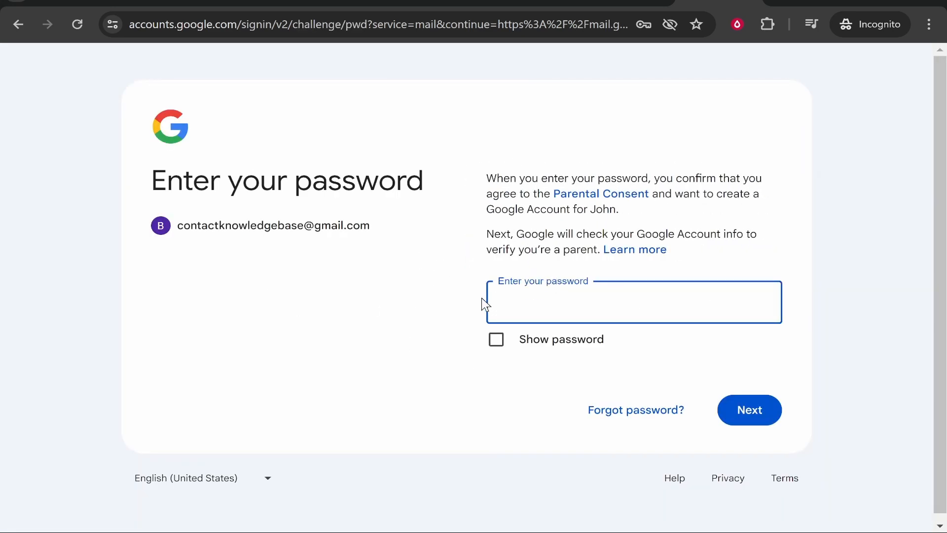
click(749, 409)
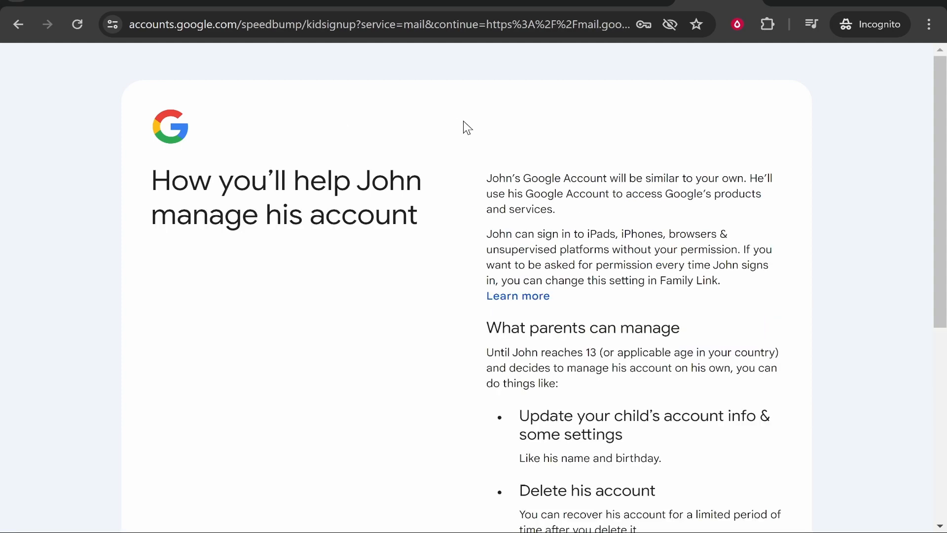
Read through the parental management overview for John and continue past it
double_click(499, 179)
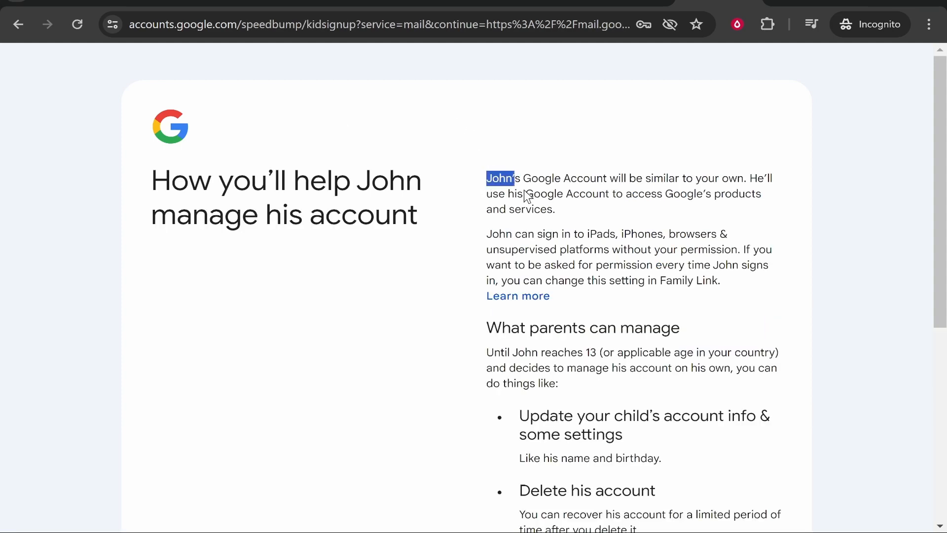
drag(487, 179, 767, 178)
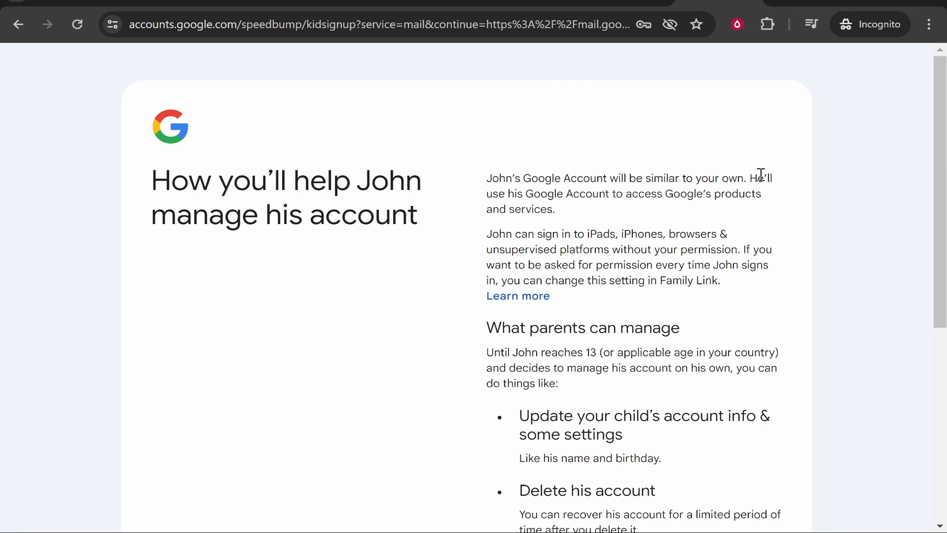
mouse_move(686, 254)
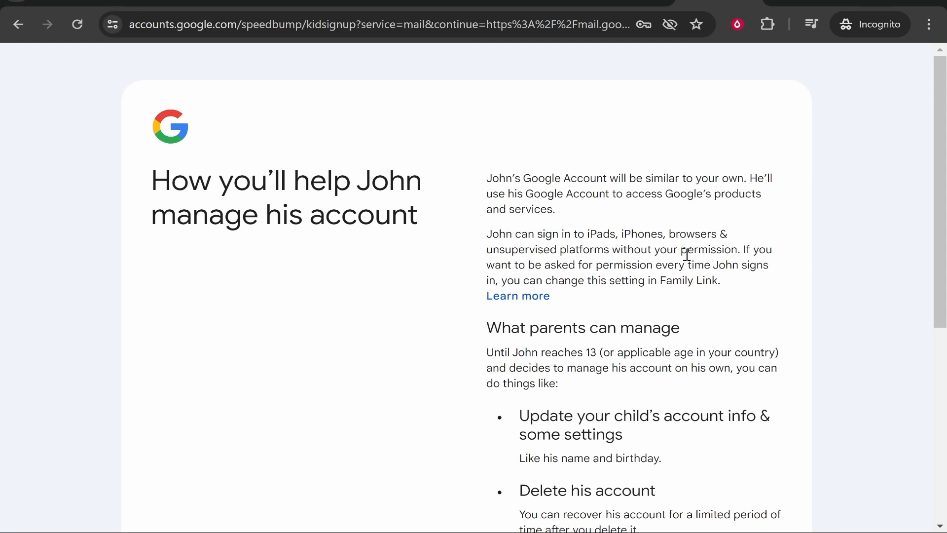
scroll(down, 3)
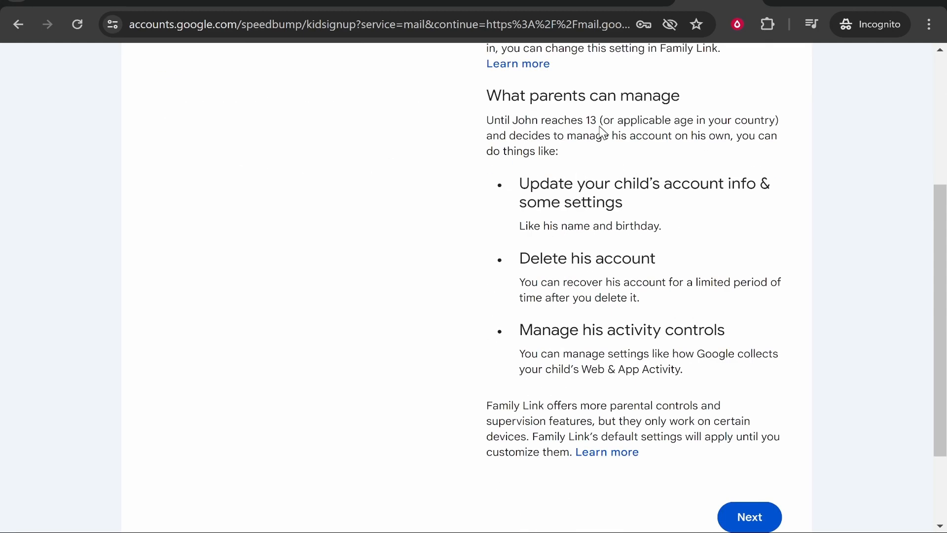
scroll(down, 3)
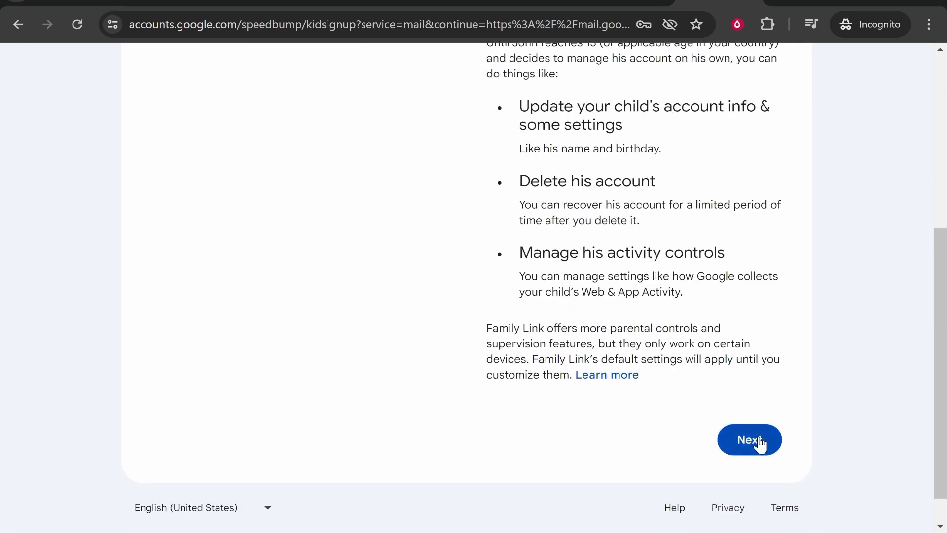
click(749, 439)
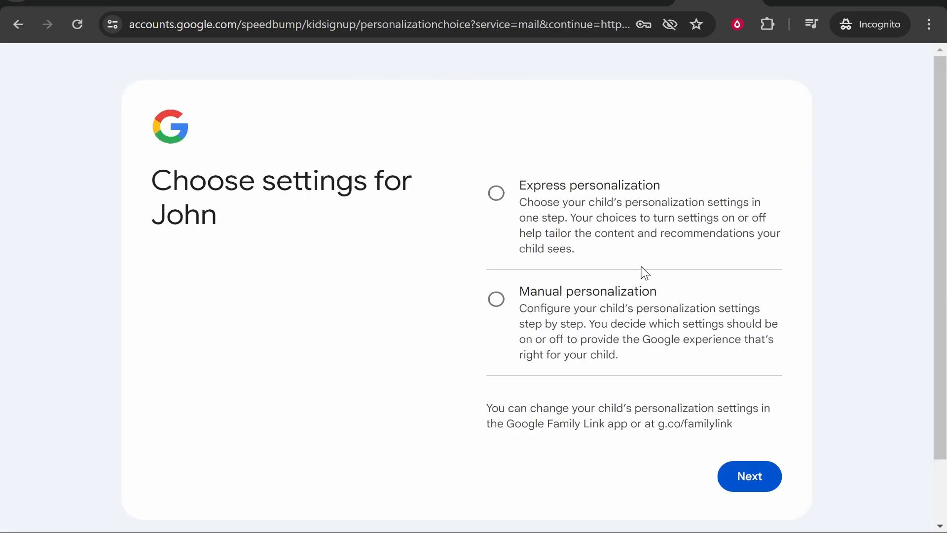
mouse_move(553, 277)
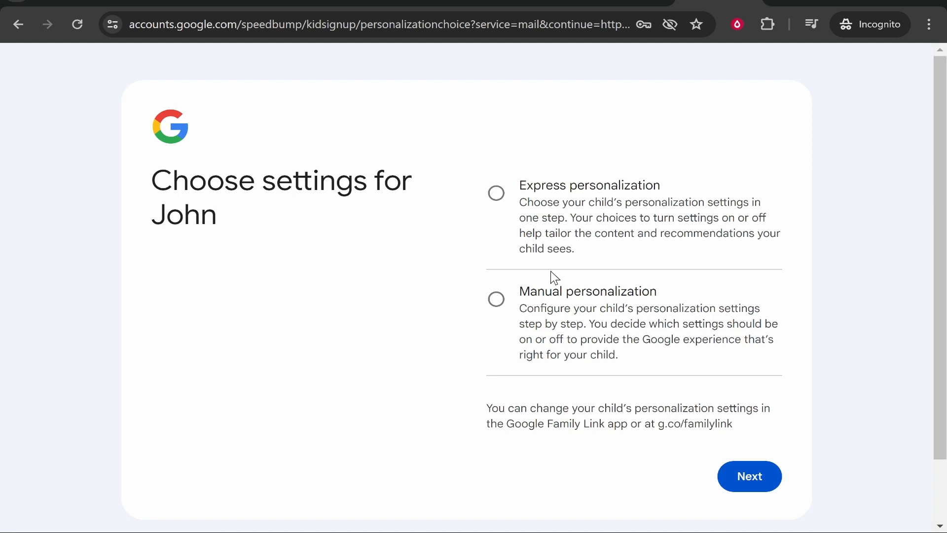
Choose express personalization for John and confirm the settings to finish creating his account
click(495, 298)
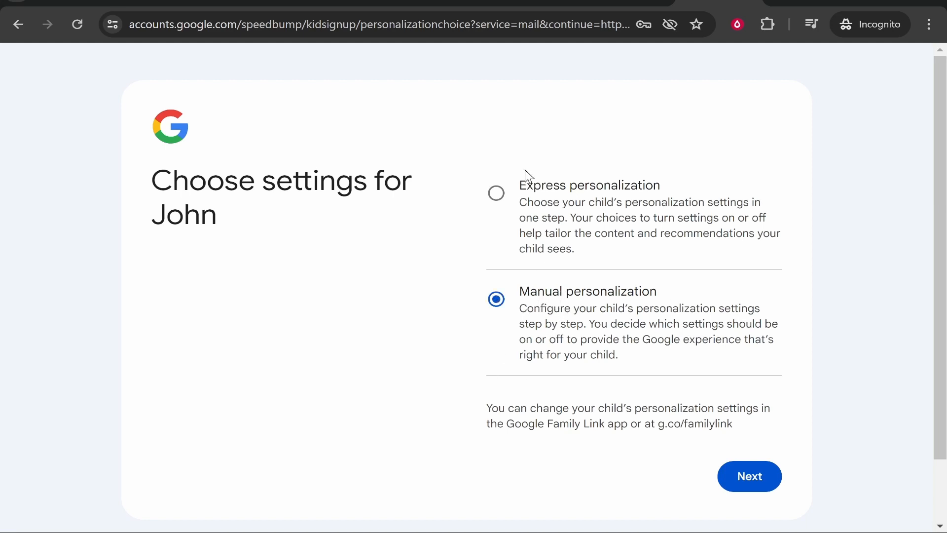
click(495, 192)
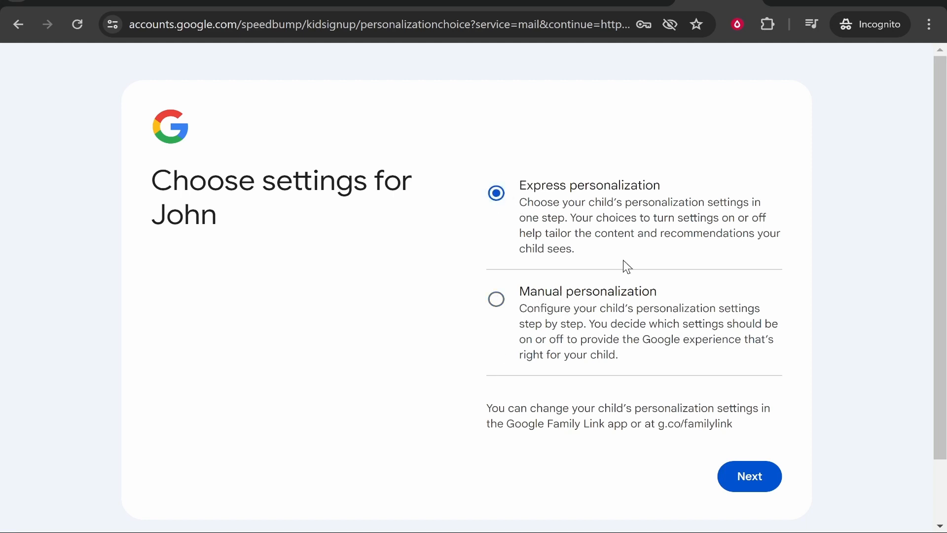
mouse_move(758, 201)
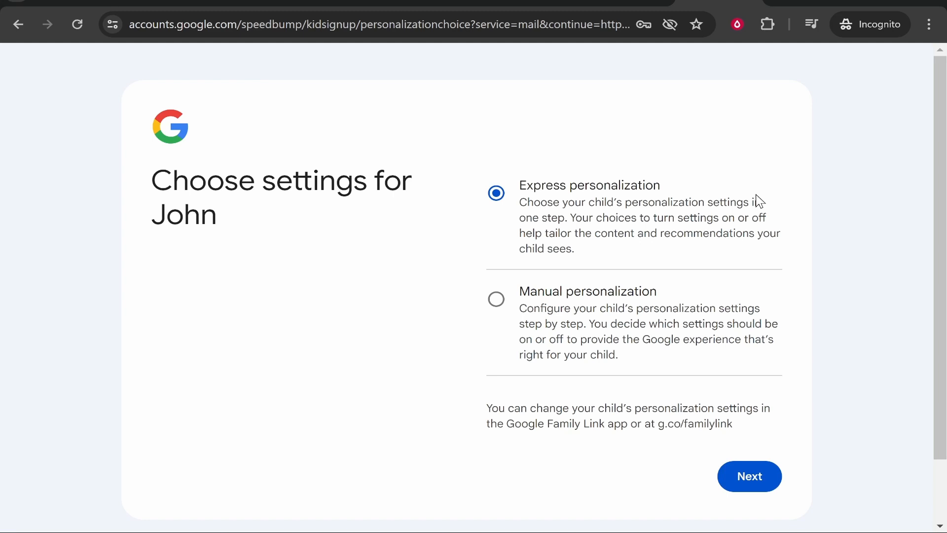
click(748, 476)
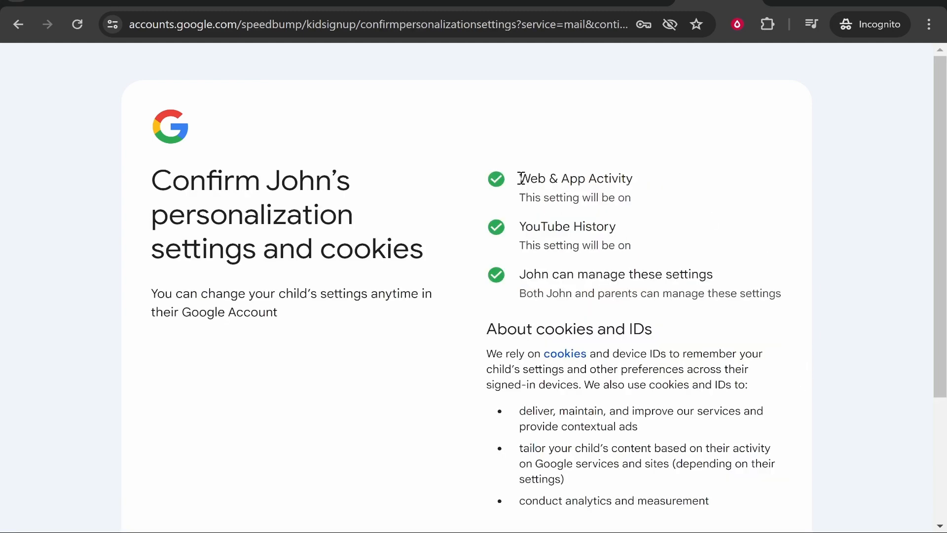
scroll(down, 3)
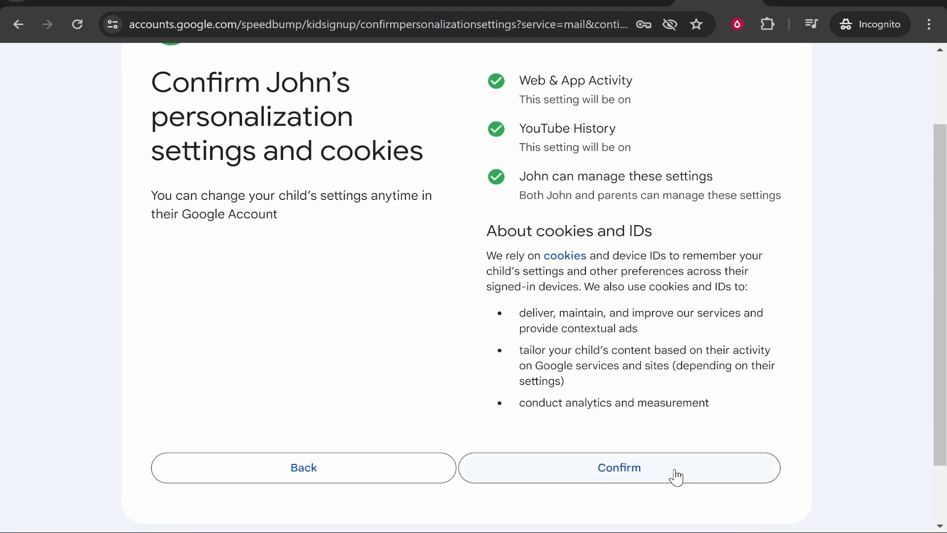
click(618, 468)
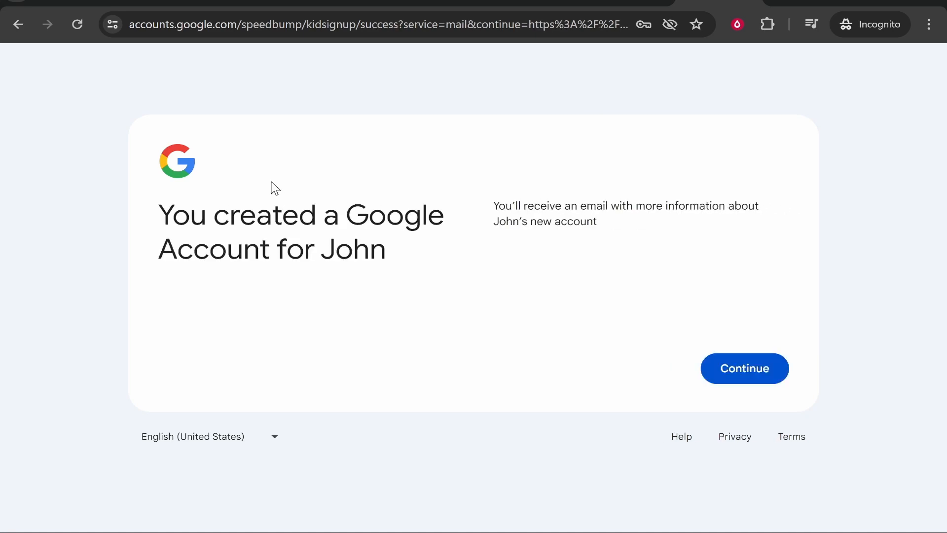
Continue into John's Gmail inbox keeping smart features turned on, then view the signed-in accounts
click(744, 368)
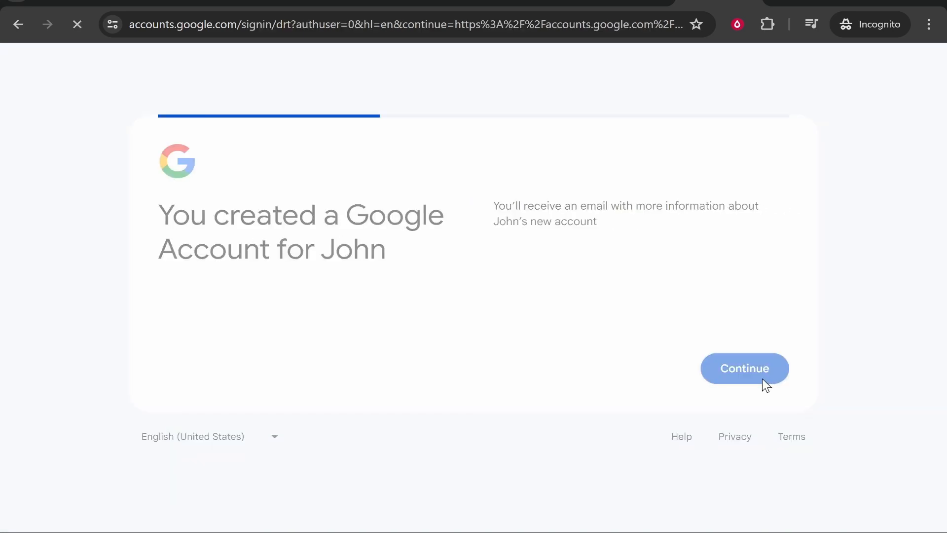
click(745, 368)
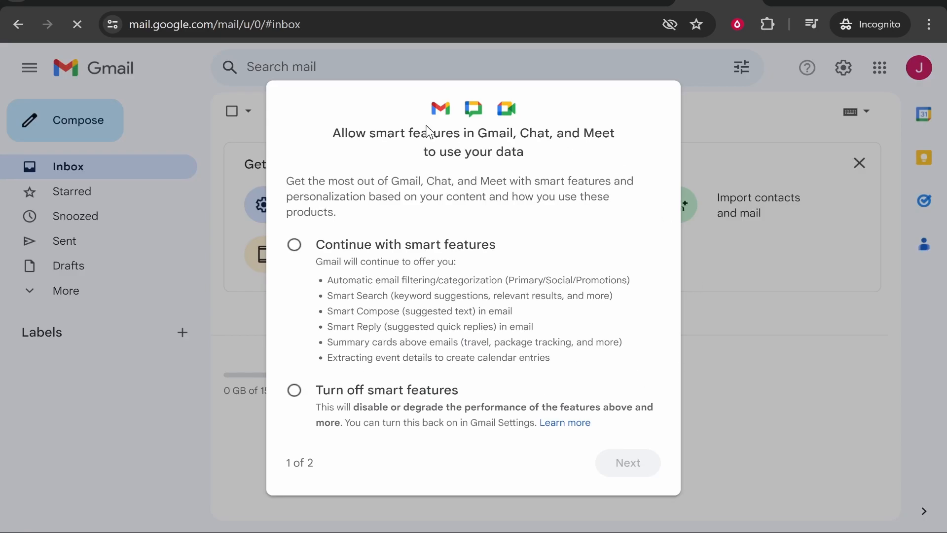
click(294, 245)
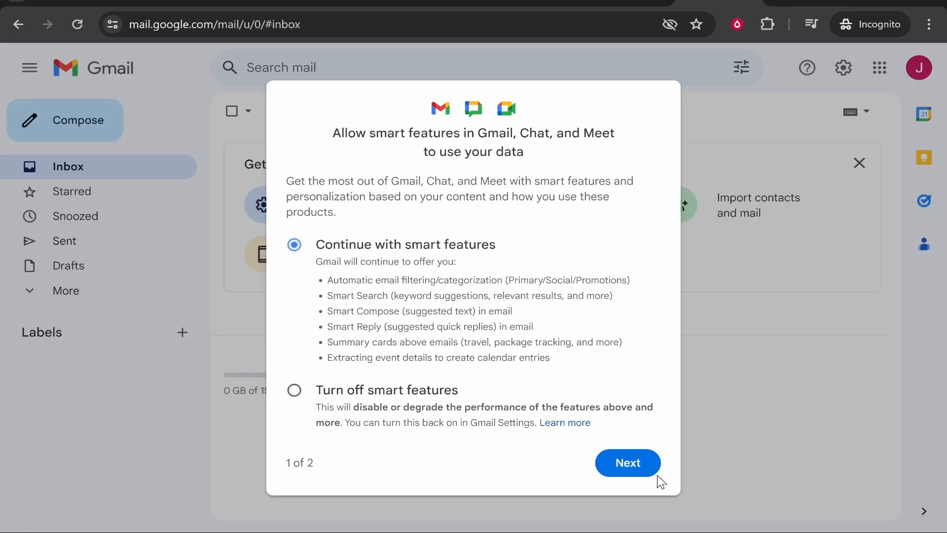
click(628, 463)
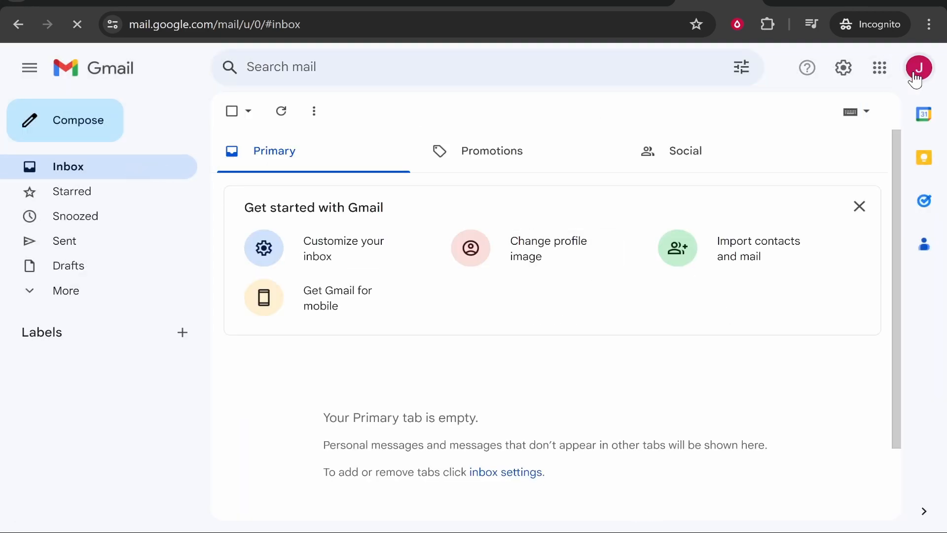
click(918, 67)
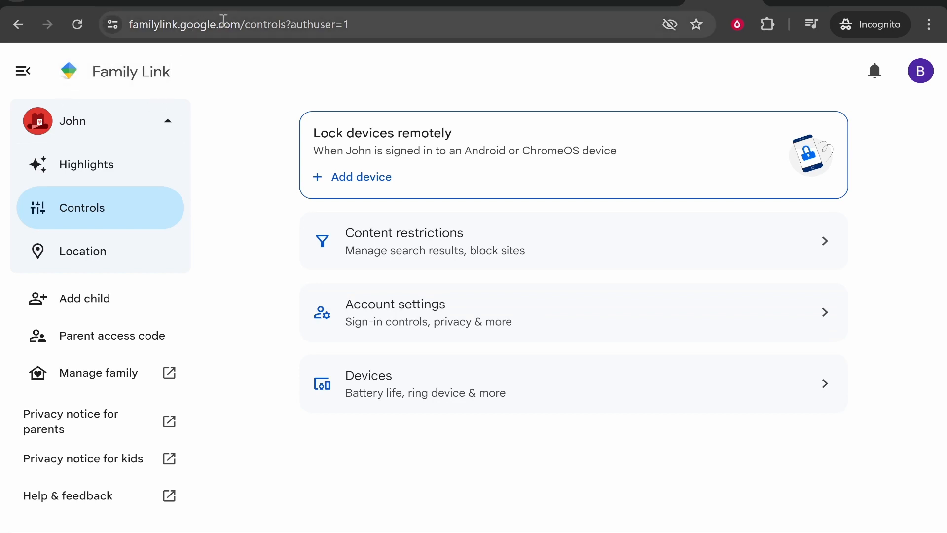
In Family Link, select John and go to his supervision Controls page
click(920, 71)
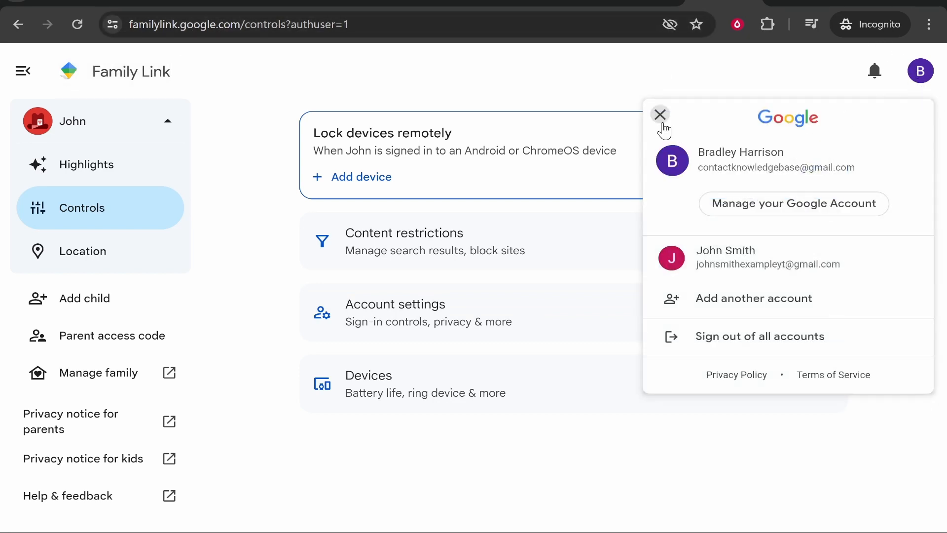
click(660, 114)
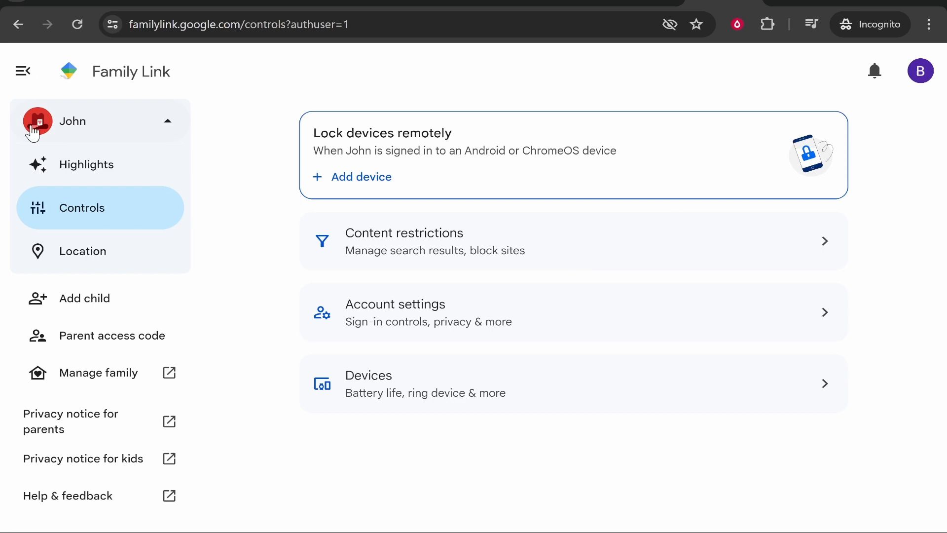
click(86, 165)
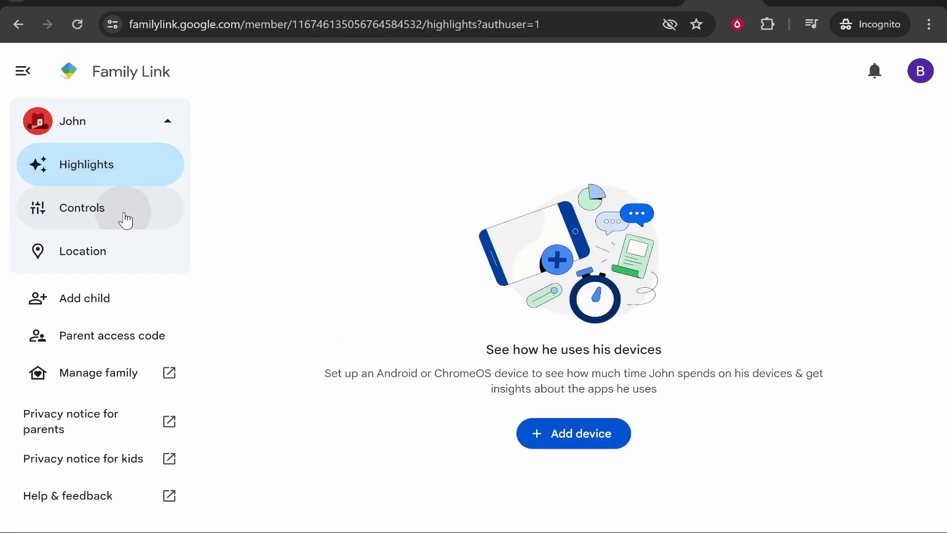
click(82, 209)
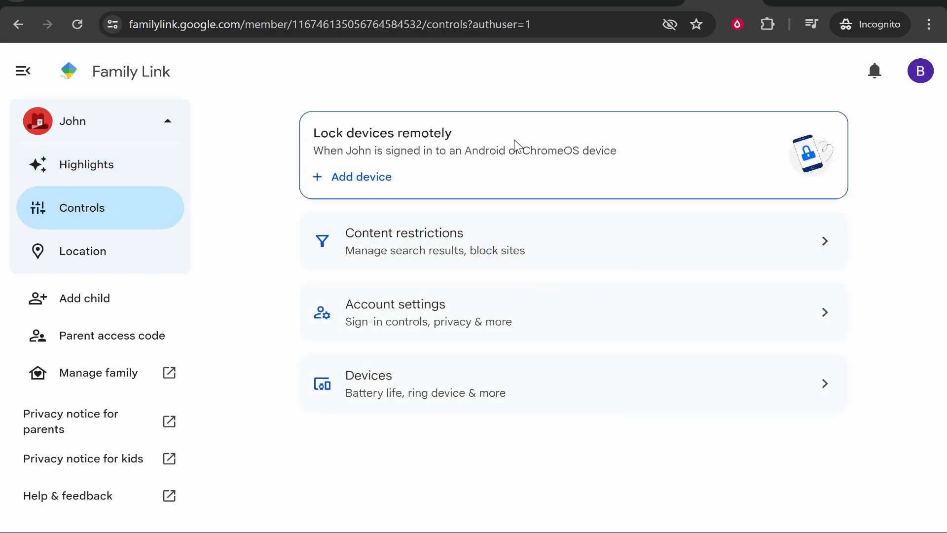
mouse_move(493, 262)
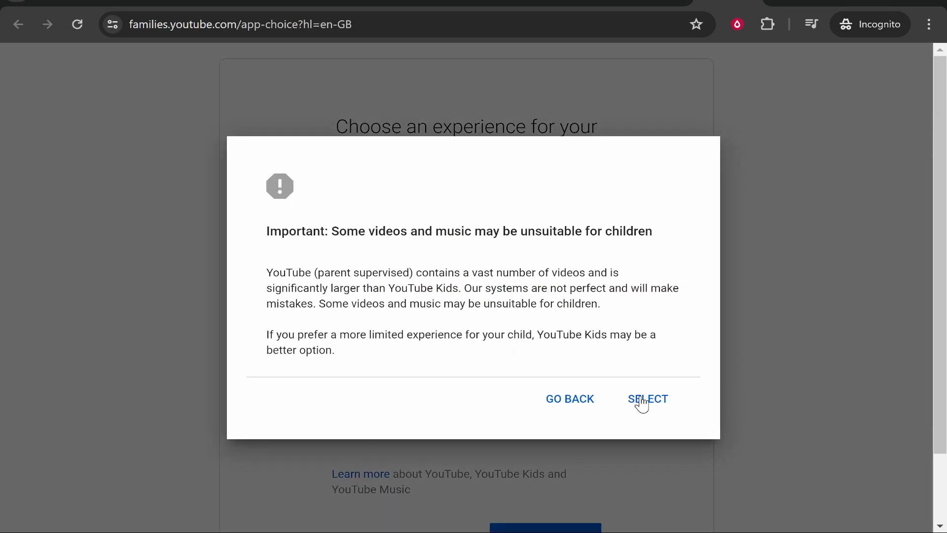
Accept the parent-supervised YouTube experience for John and reach the content setting choices
click(647, 398)
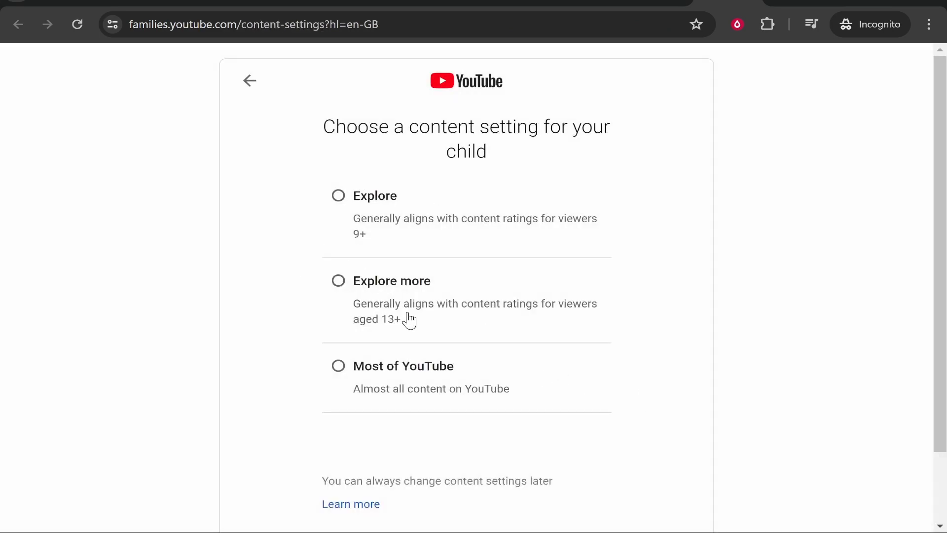
mouse_move(467, 235)
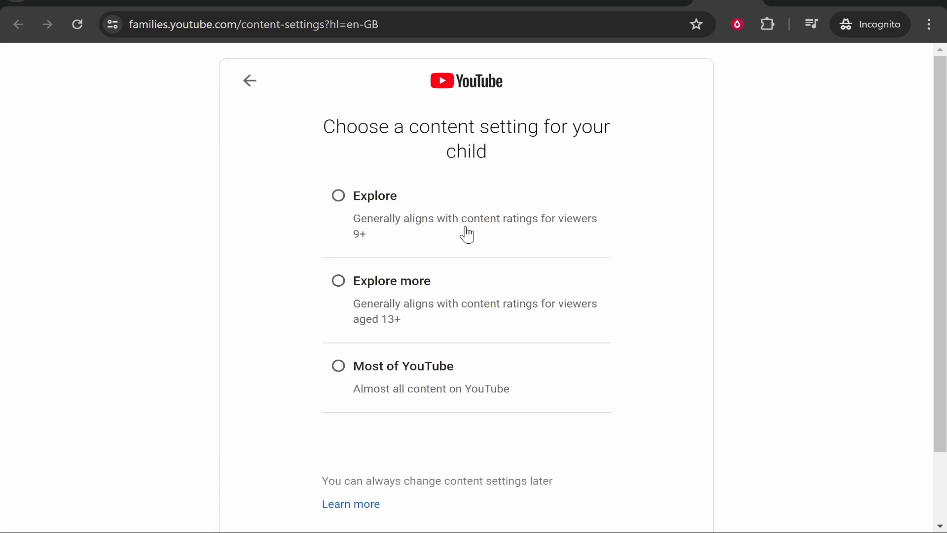